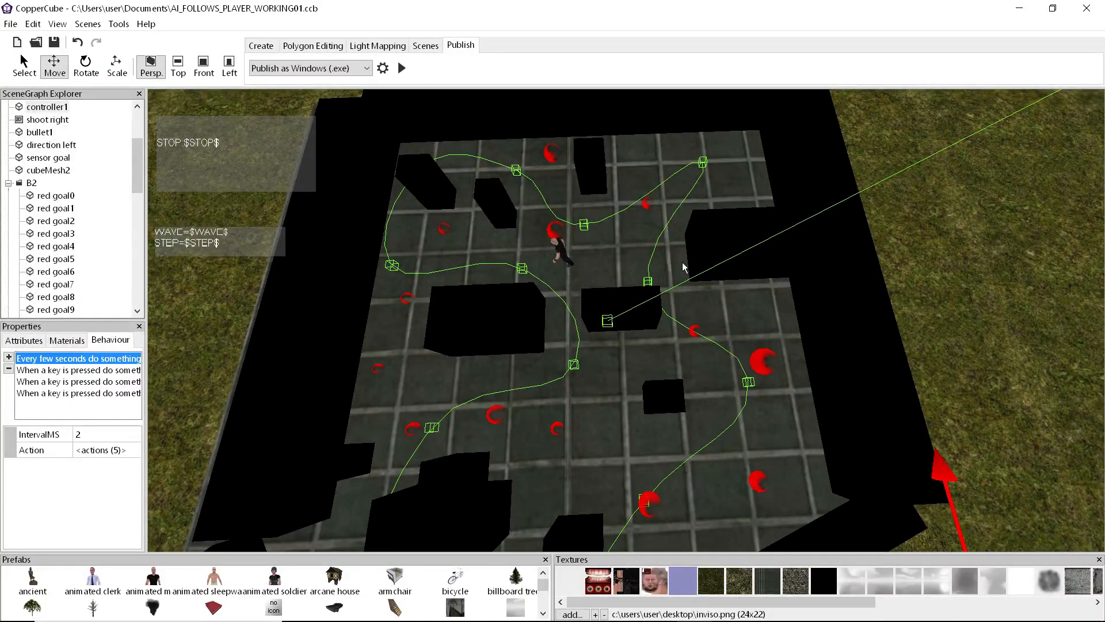
{"action": "mouse_move", "coordinate": [542, 215]}
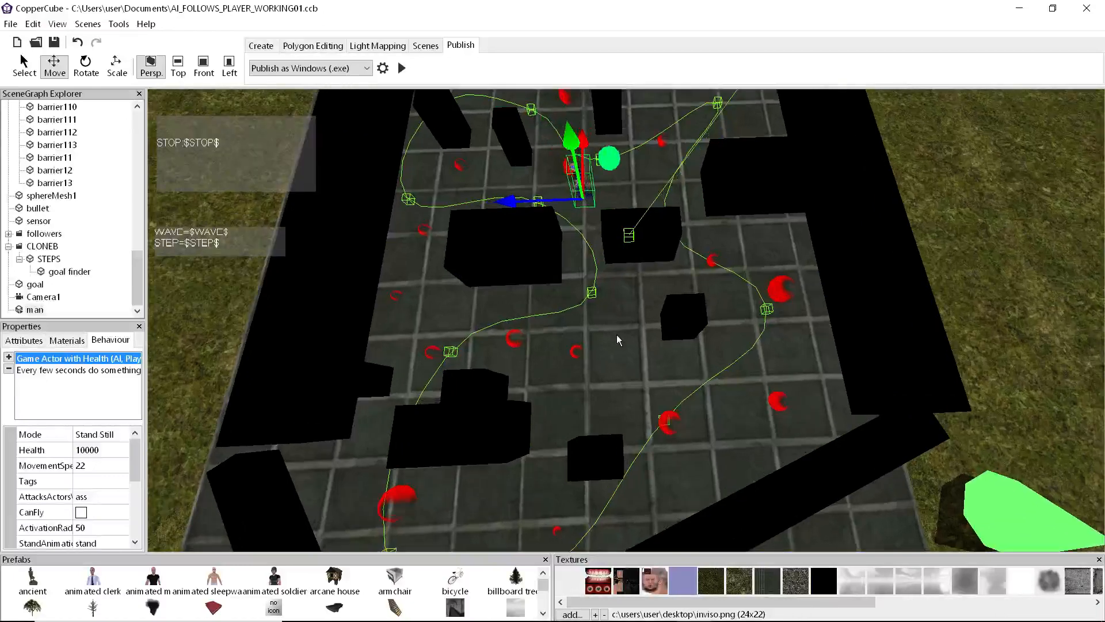
- Orbit around the arena and test-run the scene to watch the enemy patrol
{"action": "left_click_drag", "start_coordinate": [617, 339], "coordinate": [631, 356]}
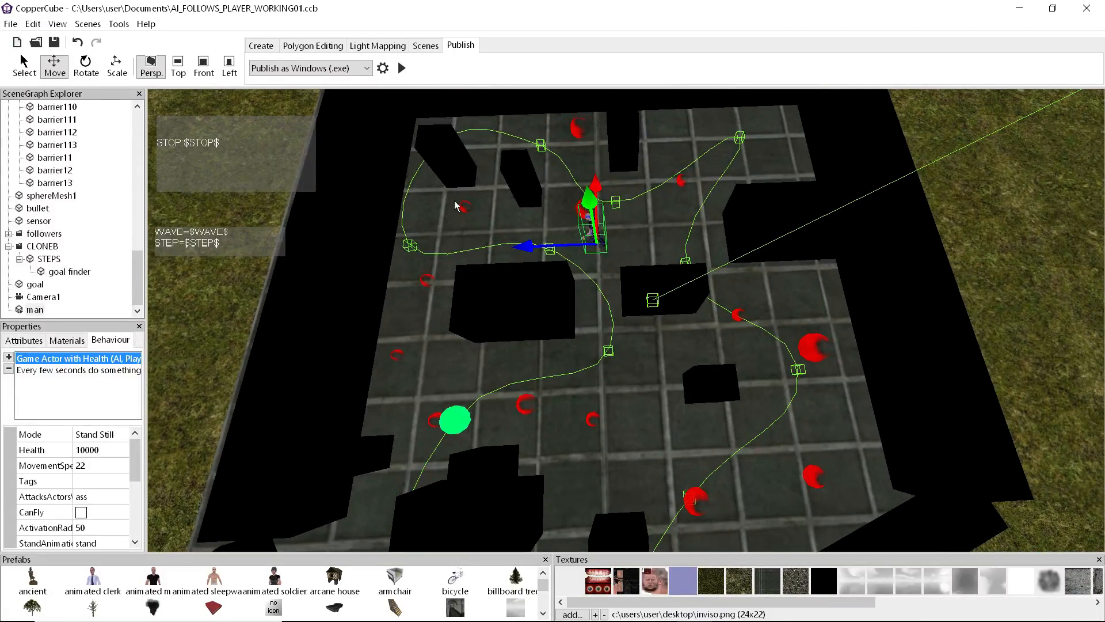
{"action": "left_click", "coordinate": [401, 67]}
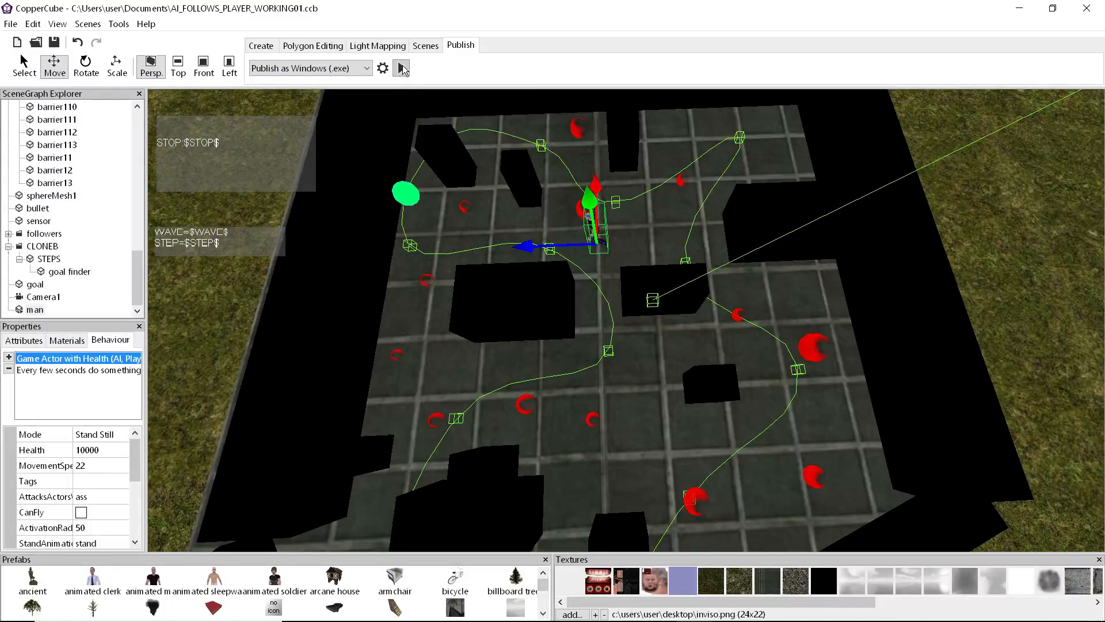
{"action": "left_click", "coordinate": [401, 67]}
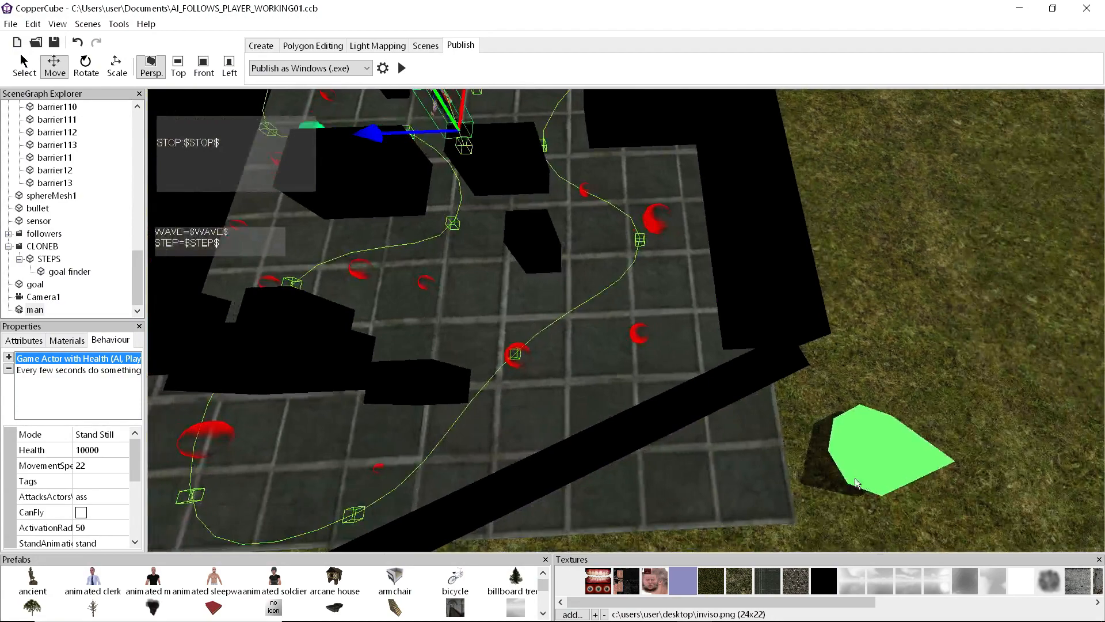
- Inspect the goal1 and goal3 waypoint proximity behaviours and the green shape's timer action list
{"action": "left_click", "coordinate": [887, 465]}
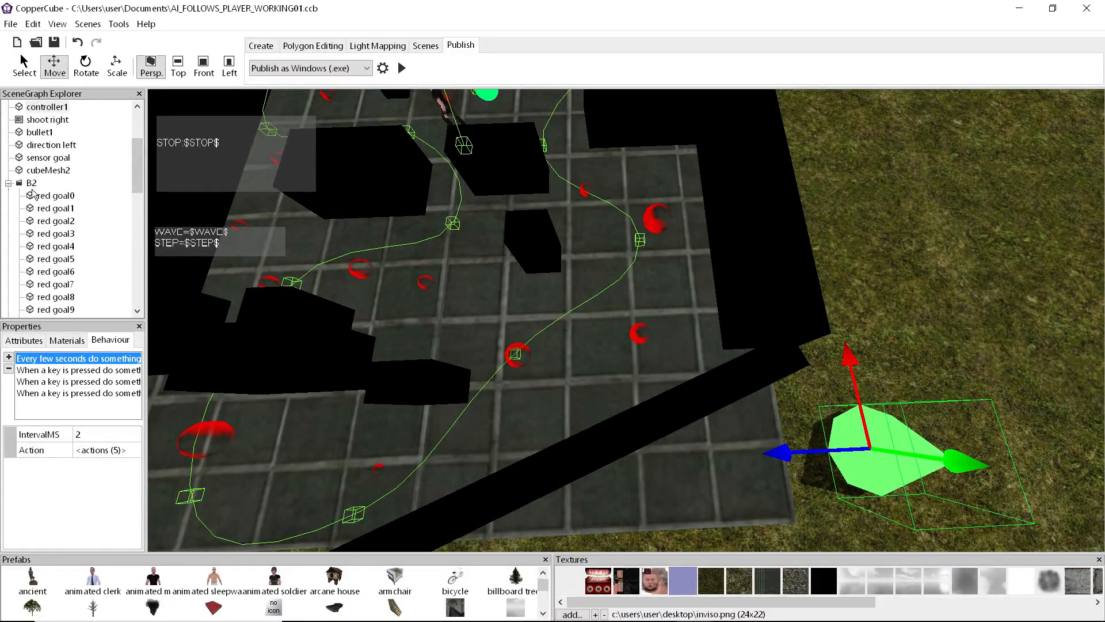
{"action": "left_click", "coordinate": [55, 209]}
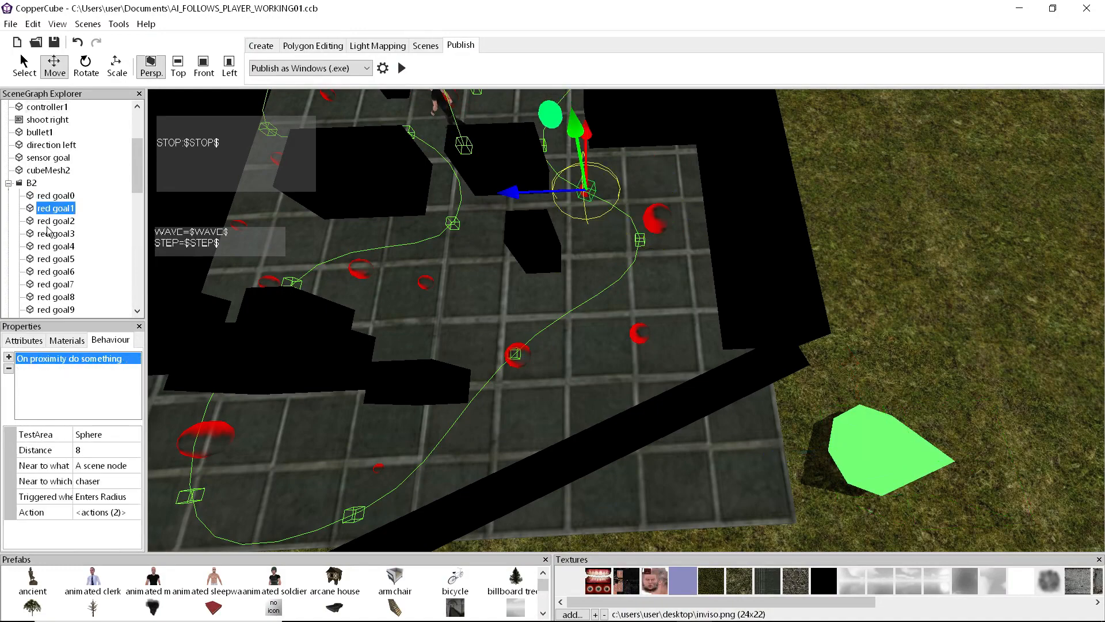
{"action": "left_click", "coordinate": [55, 234]}
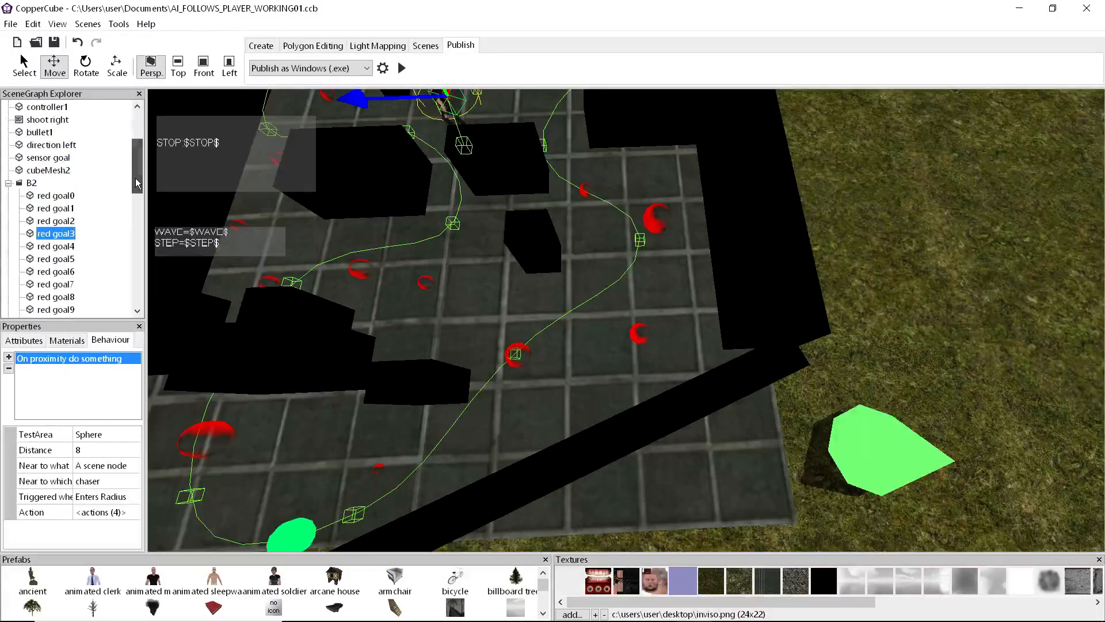
{"action": "left_click", "coordinate": [32, 183]}
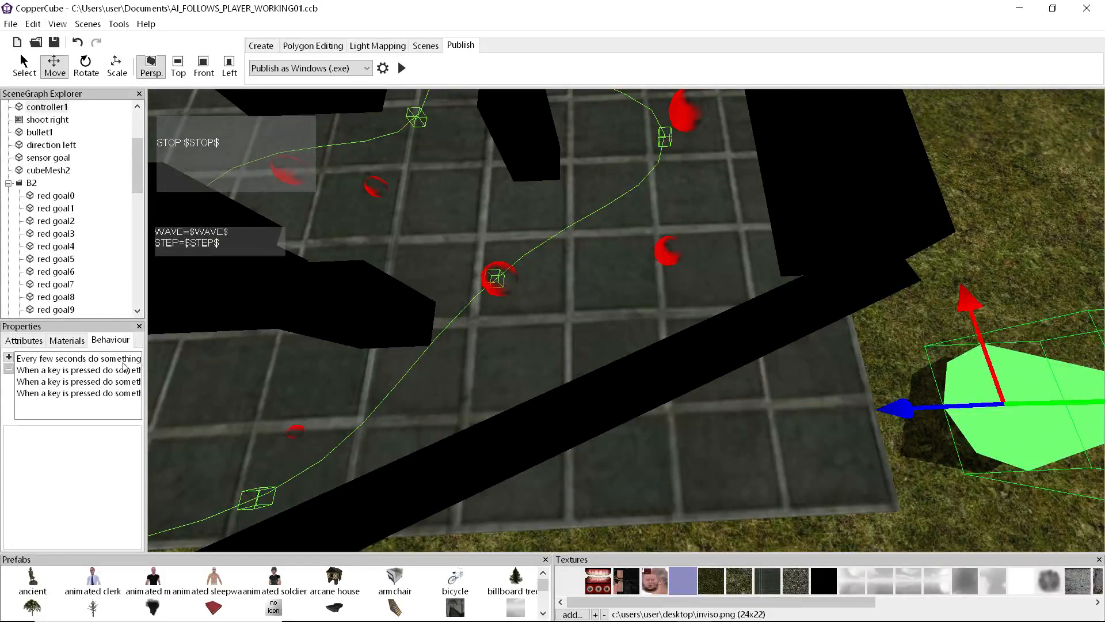
{"action": "left_click", "coordinate": [77, 358]}
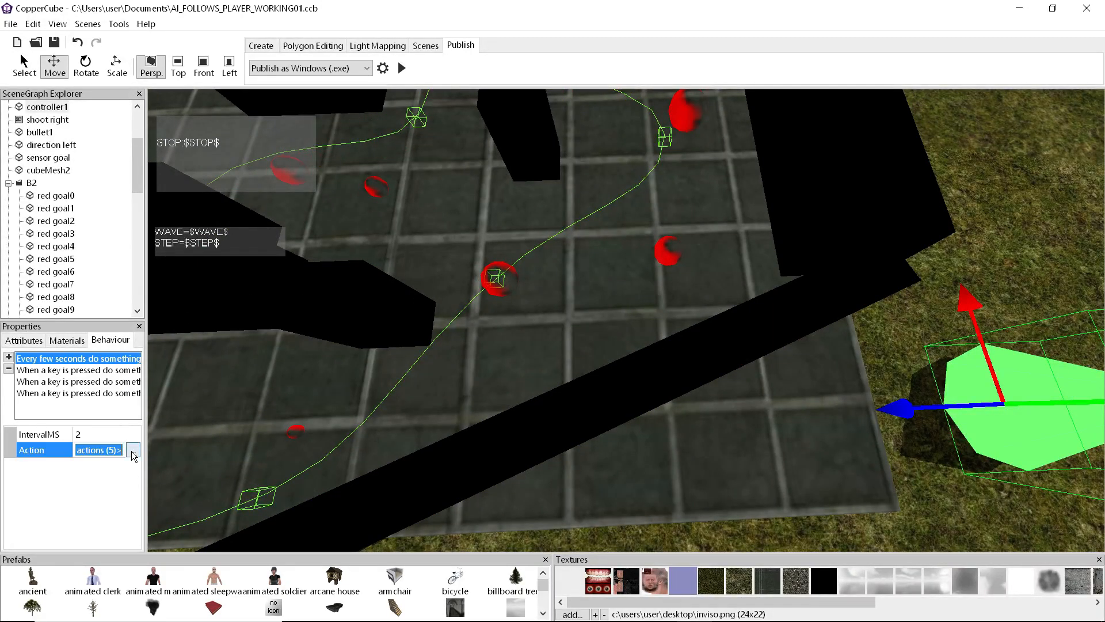
{"action": "left_click", "coordinate": [134, 450]}
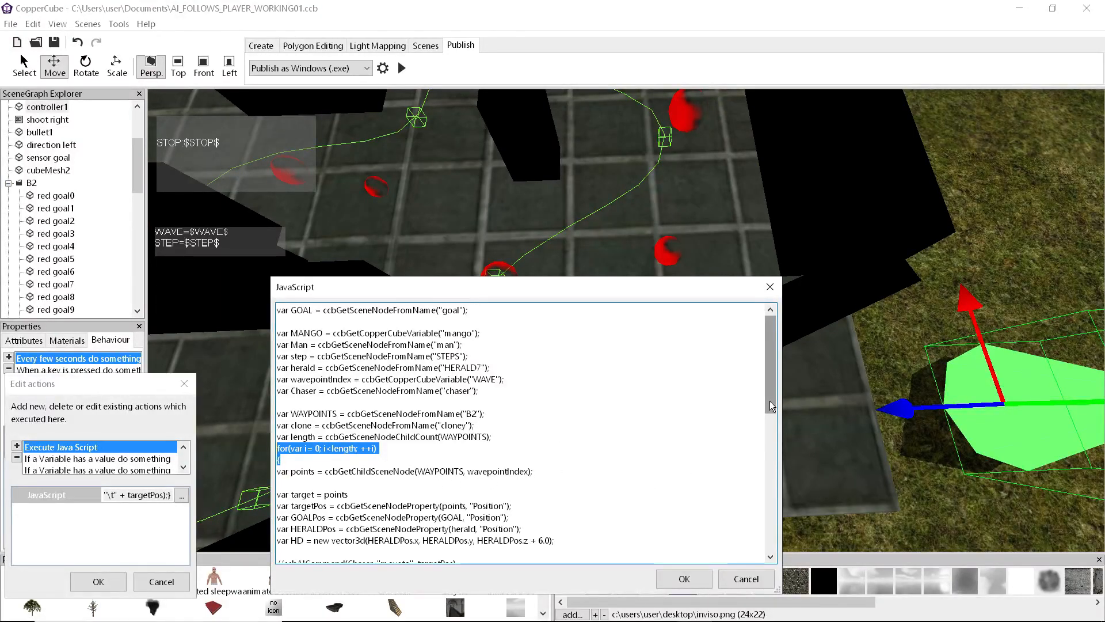
- Read through the enemy's patrol-and-chase JavaScript, moving the code window to see the waypoints
{"action": "scroll", "scroll_direction": "down", "scroll_amount": 3}
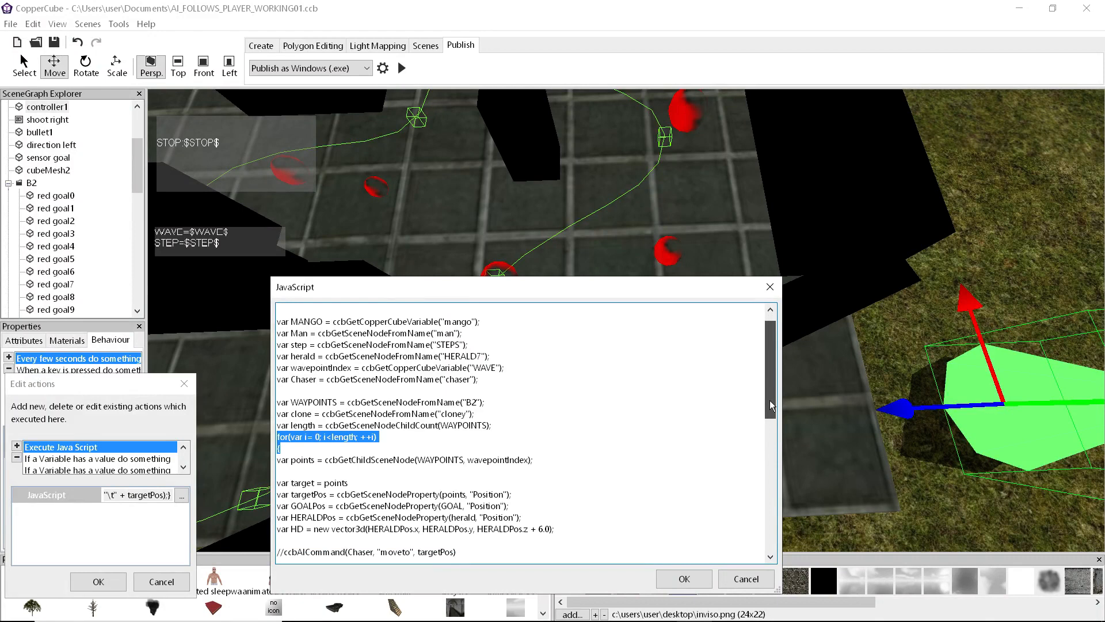
{"action": "scroll", "scroll_direction": "down", "scroll_amount": 3}
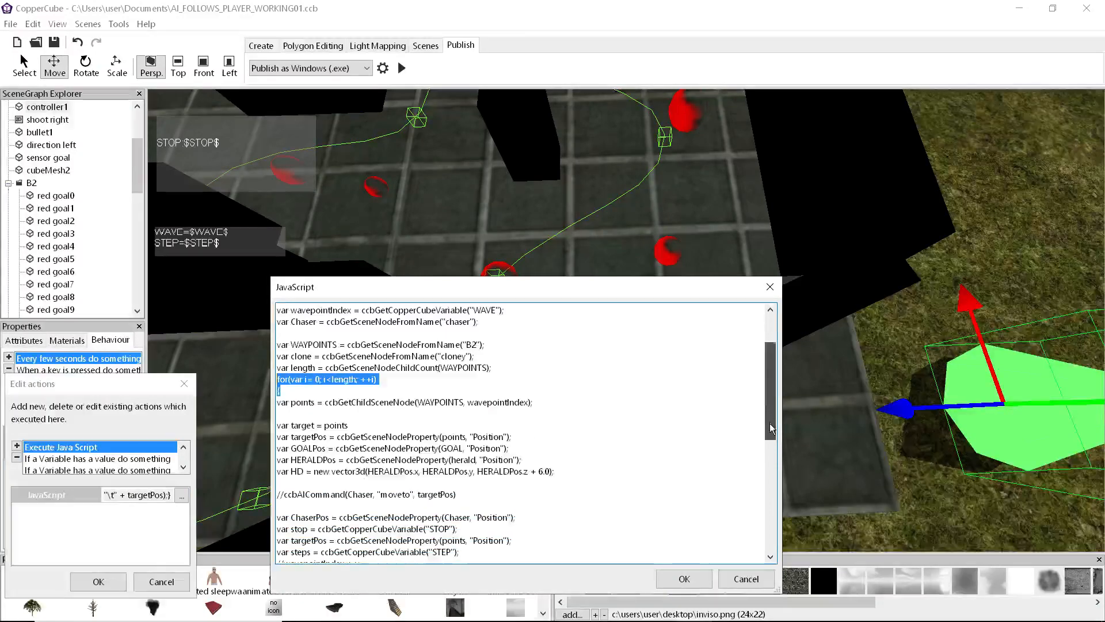
{"action": "scroll", "scroll_direction": "down", "scroll_amount": 3}
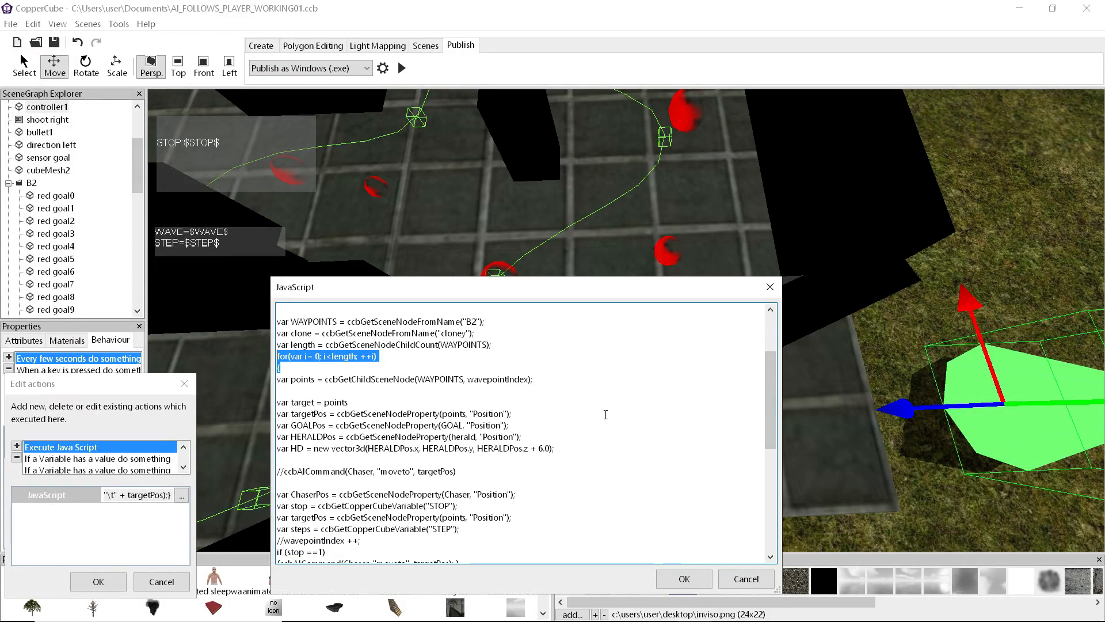
{"action": "mouse_move", "coordinate": [669, 423]}
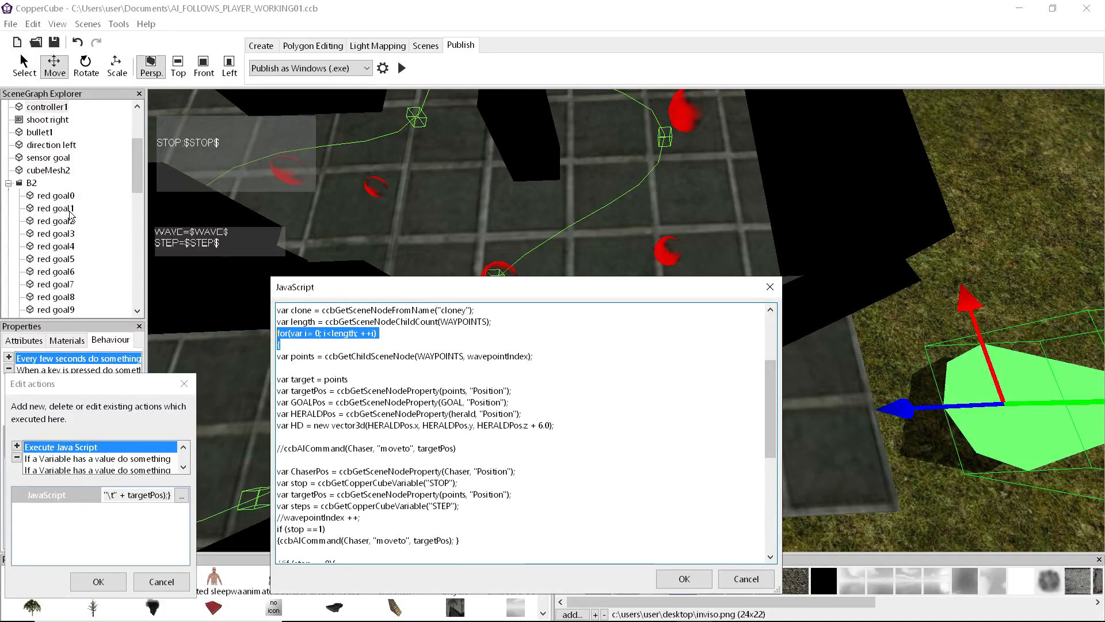
{"action": "mouse_move", "coordinate": [465, 235]}
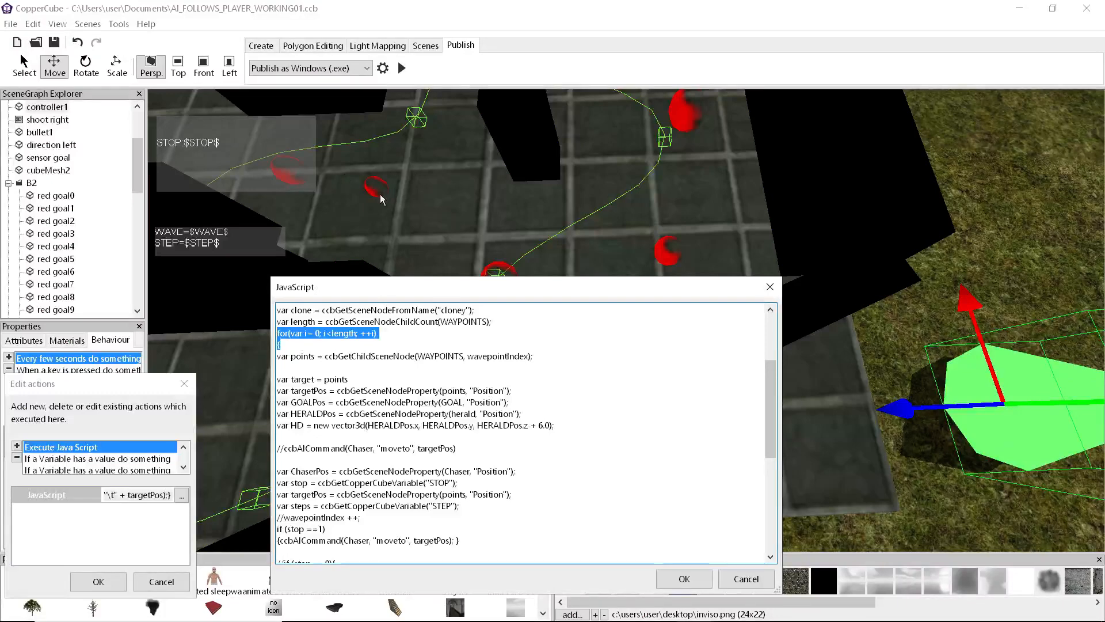
{"action": "mouse_move", "coordinate": [396, 206]}
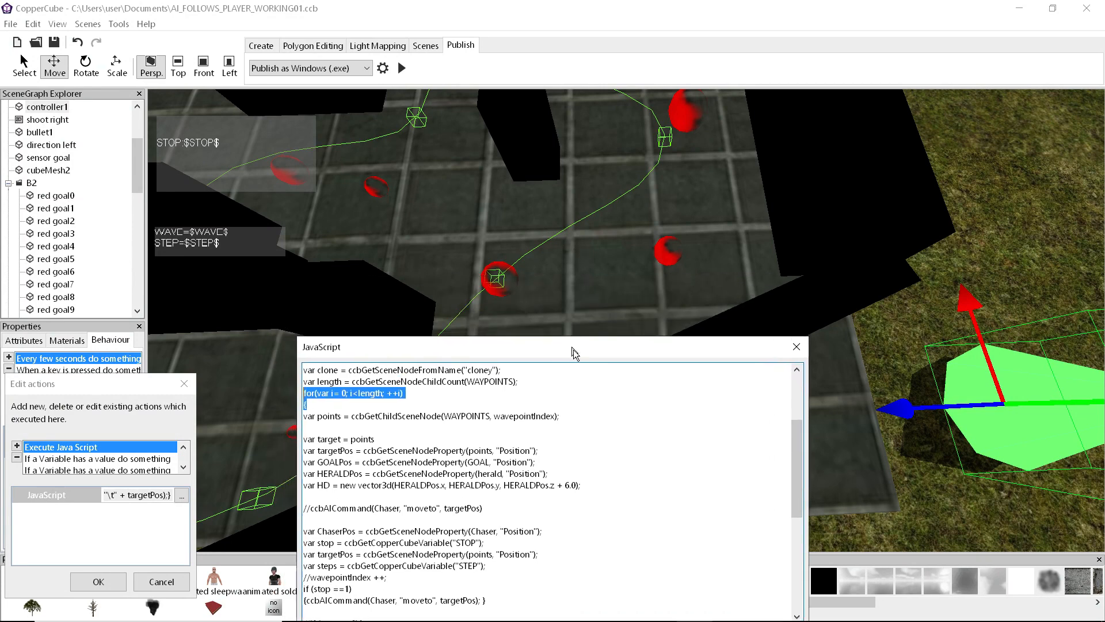
{"action": "left_click_drag", "start_coordinate": [573, 347], "coordinate": [638, 360]}
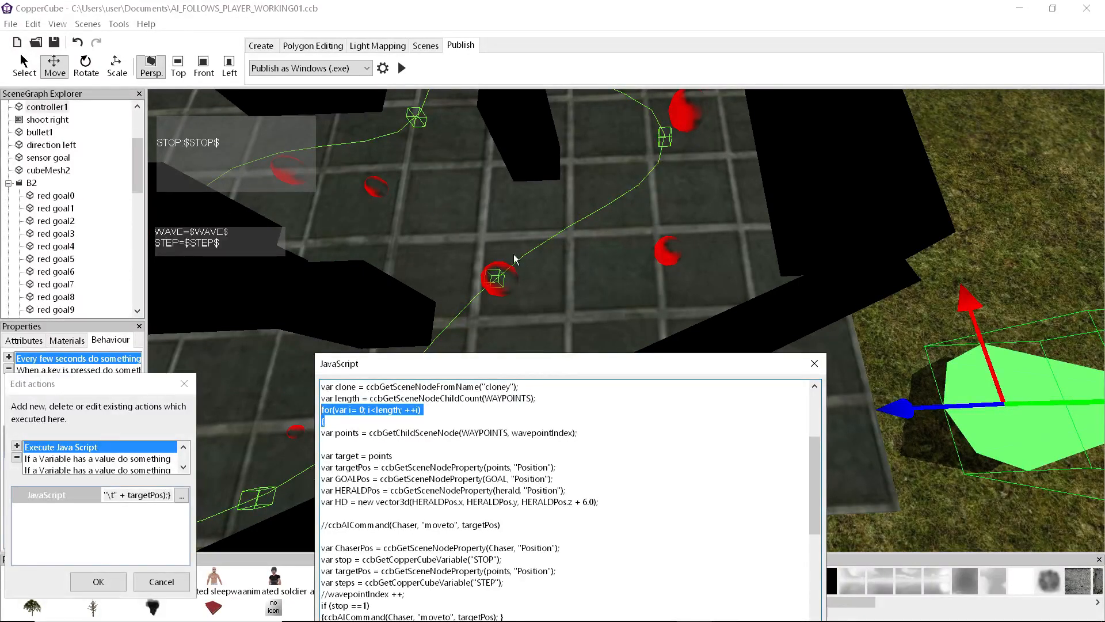
{"action": "mouse_move", "coordinate": [532, 385]}
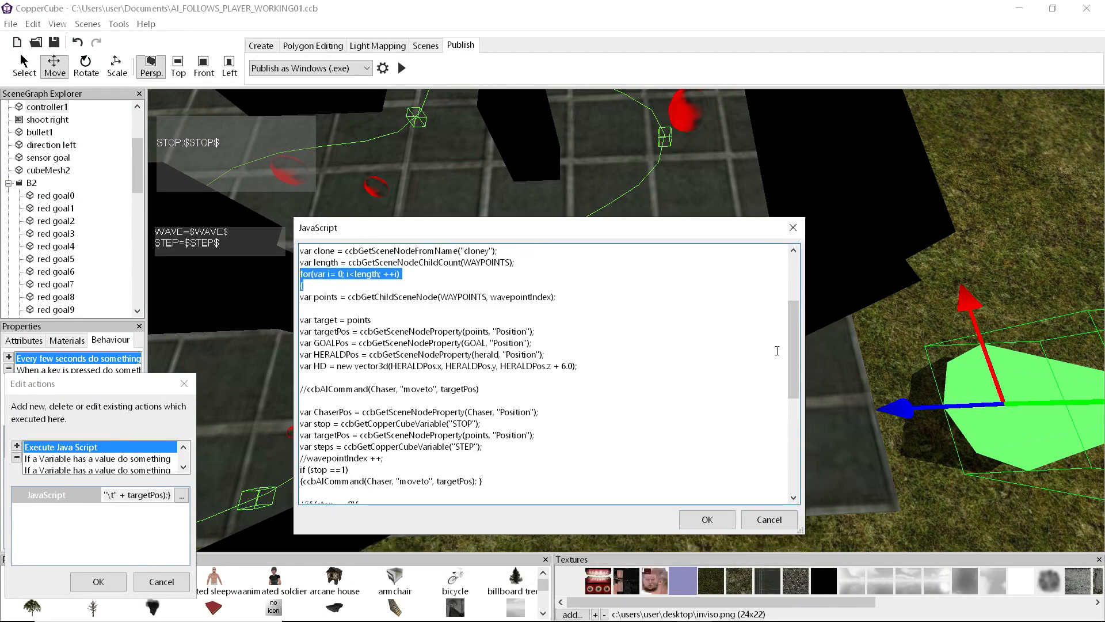
{"action": "scroll", "scroll_direction": "down", "scroll_amount": 3}
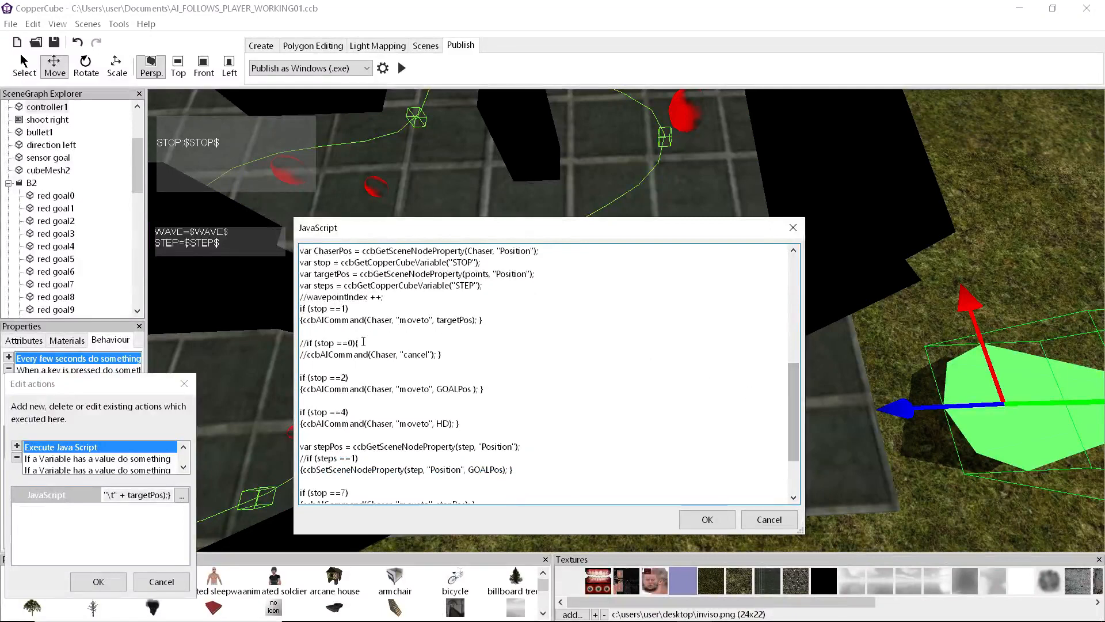
{"action": "mouse_move", "coordinate": [296, 359]}
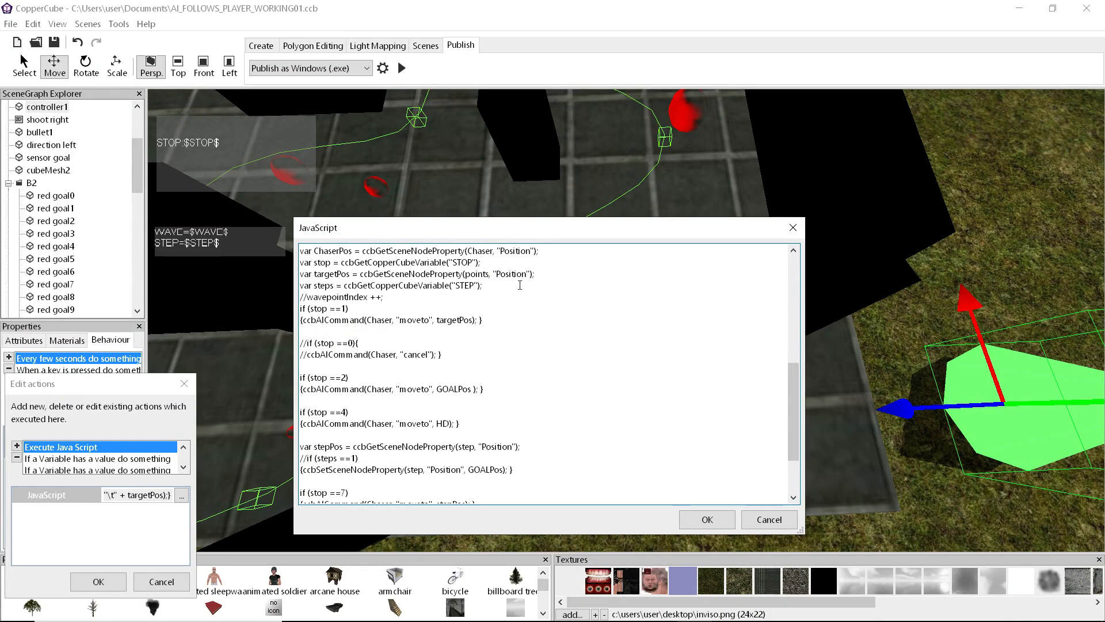
{"action": "scroll", "scroll_direction": "down", "scroll_amount": 3}
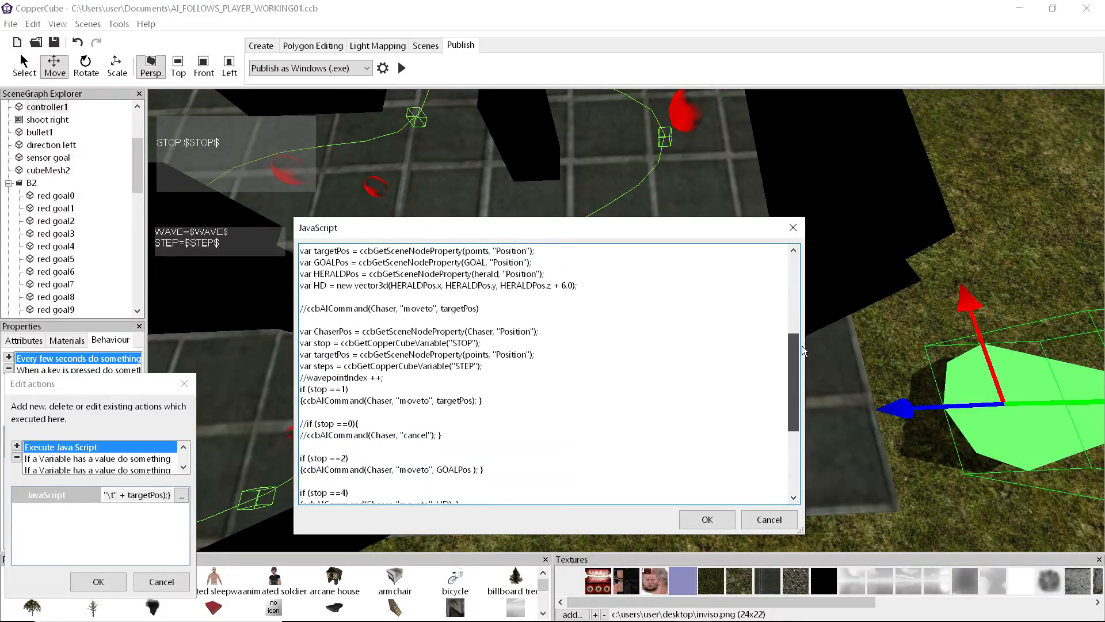
{"action": "scroll", "scroll_direction": "down", "scroll_amount": 3}
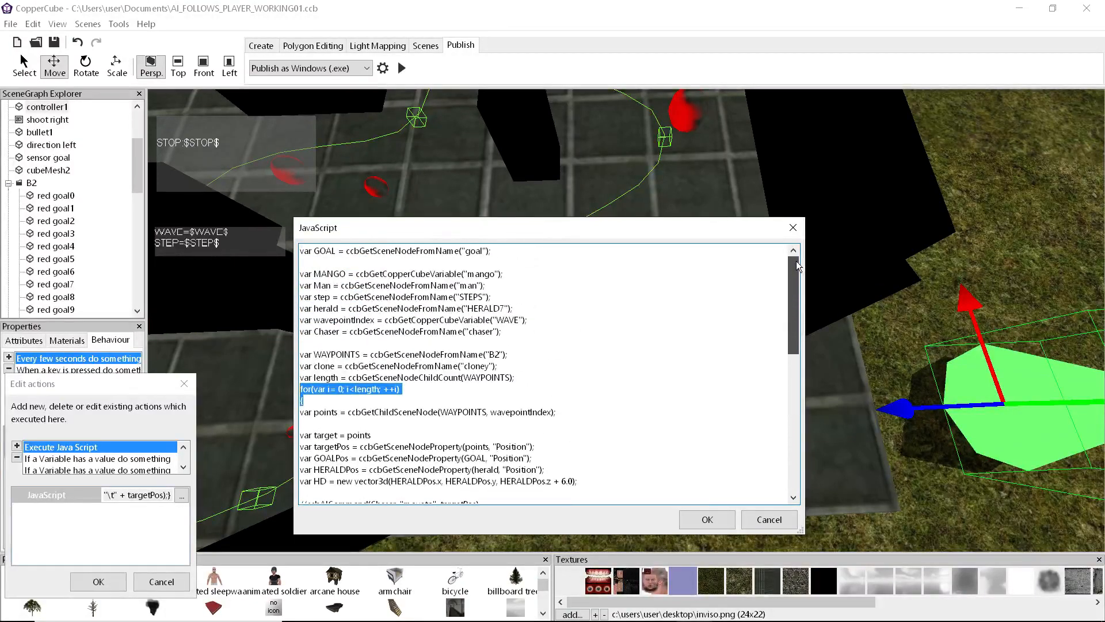
{"action": "scroll", "scroll_direction": "down", "scroll_amount": 3}
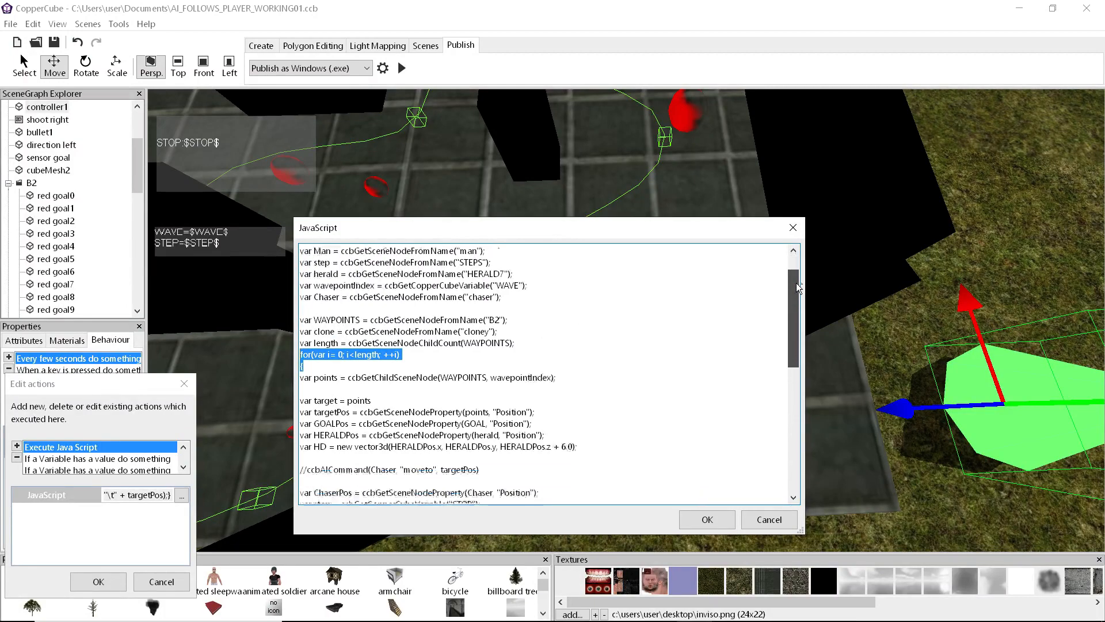
{"action": "scroll", "scroll_direction": "down", "scroll_amount": 3}
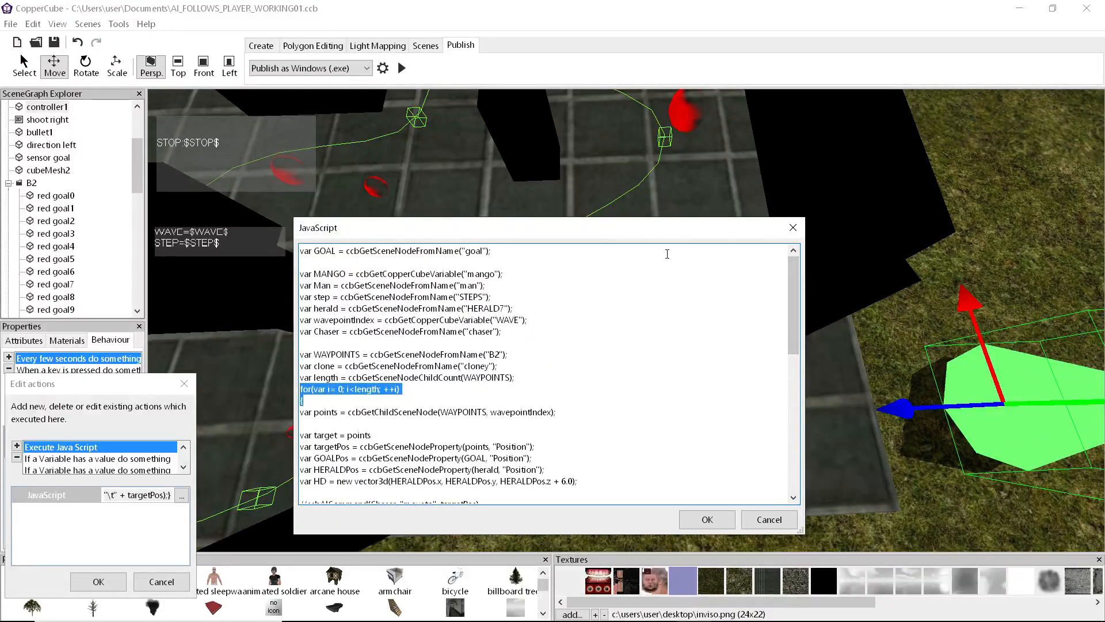
{"action": "mouse_move", "coordinate": [595, 256]}
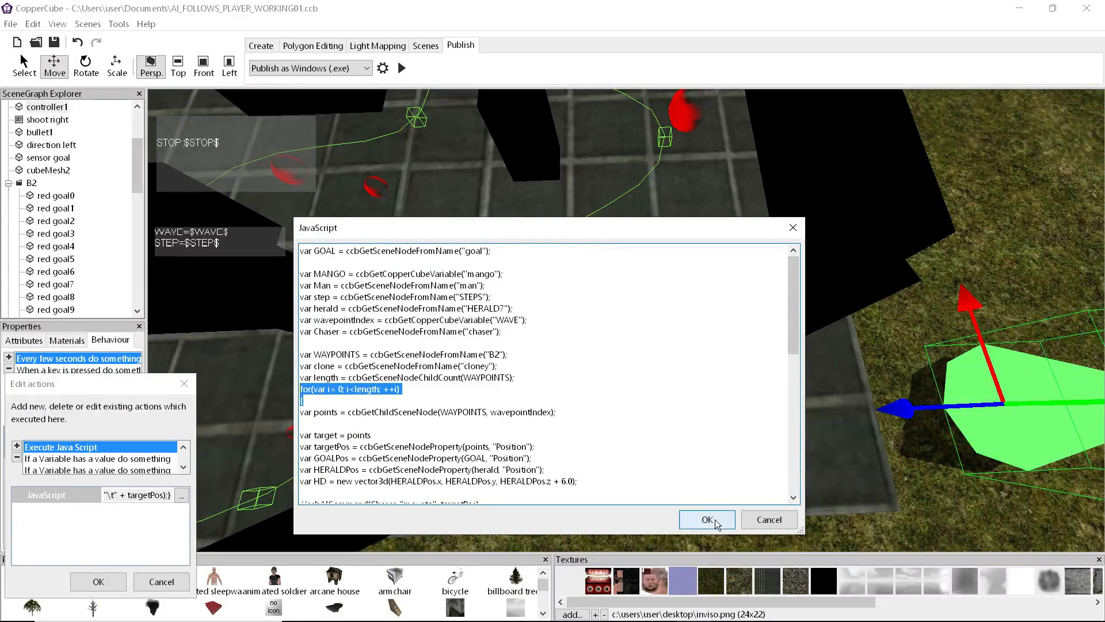
- Keep the script unchanged and close the JavaScript and Edit actions dialogs
{"action": "left_click", "coordinate": [705, 519]}
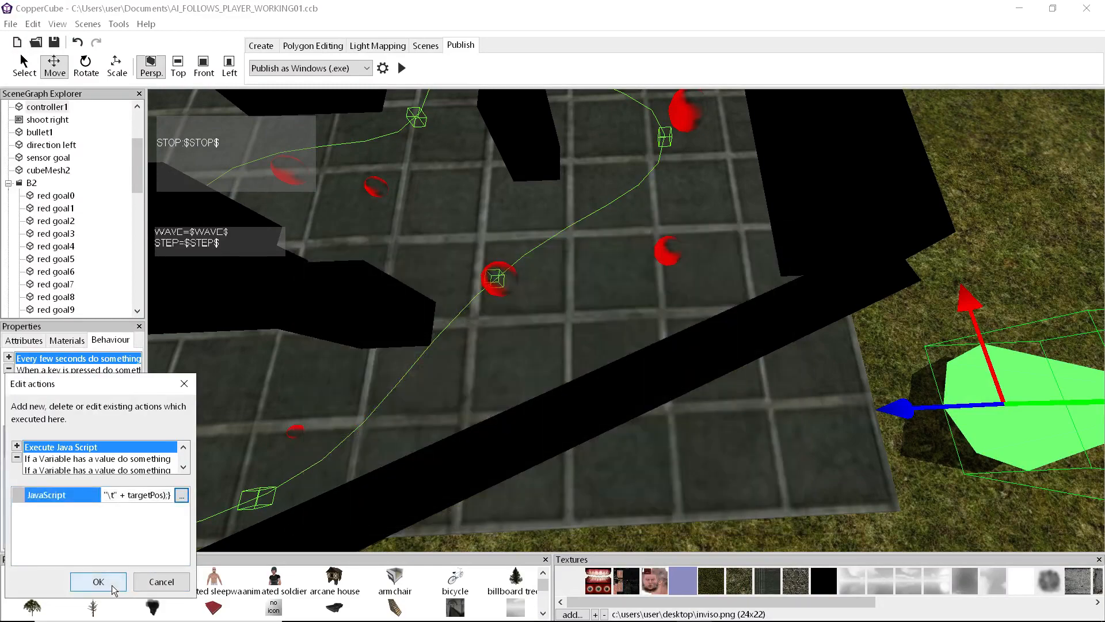
{"action": "left_click", "coordinate": [98, 581]}
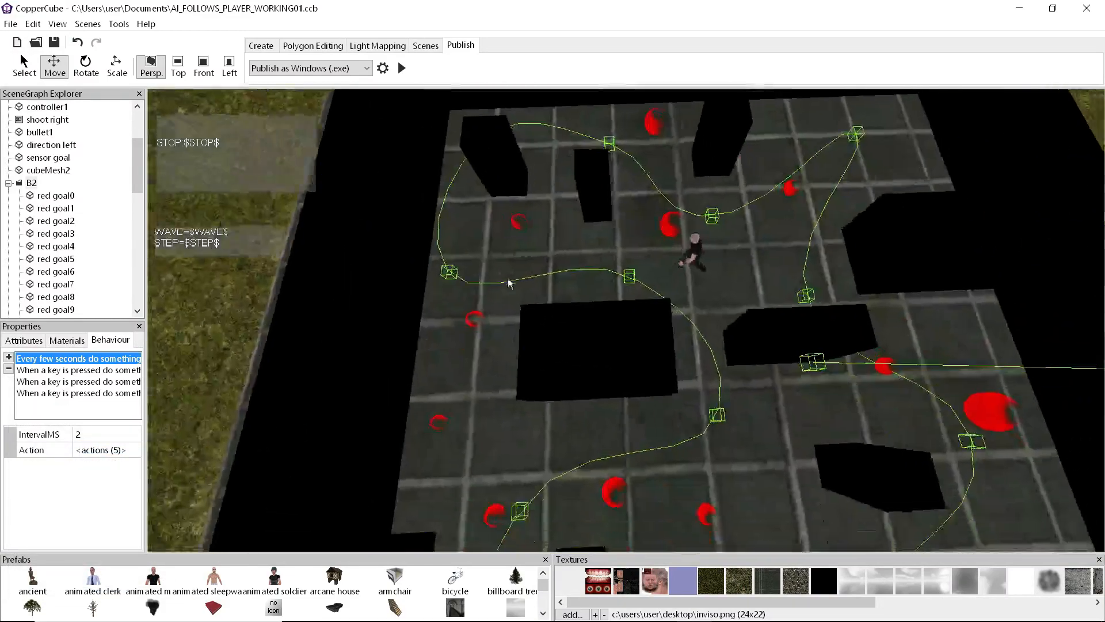